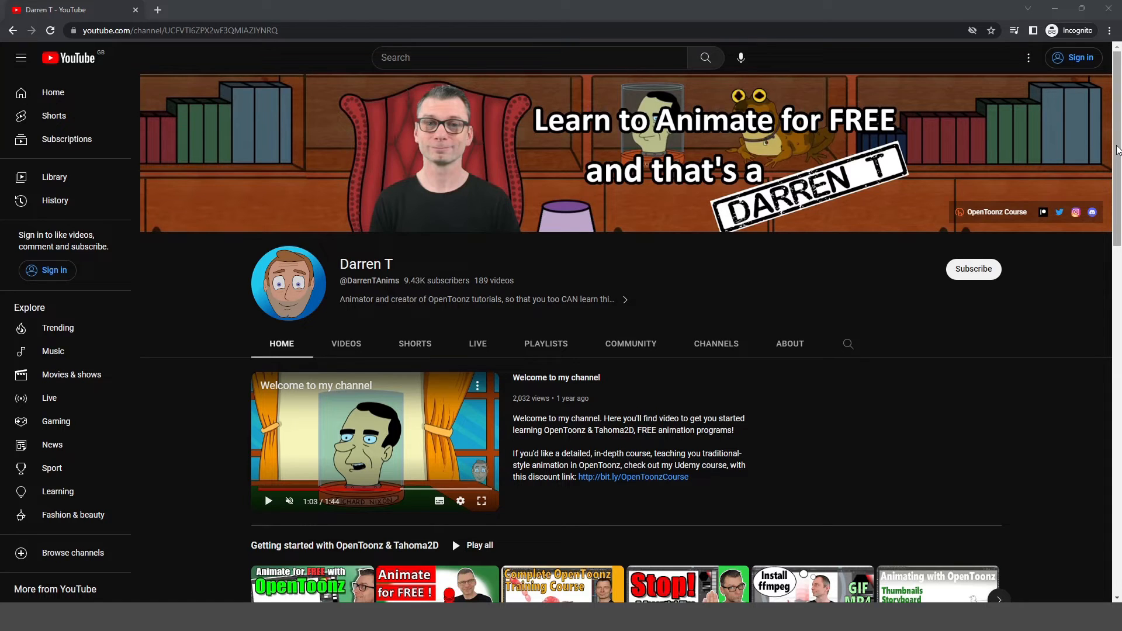
# Scroll the Darren T Home tab and advance the Getting started with OpenToonz & Tahoma2D shelf to later videos.
pyautogui.scroll(-3)
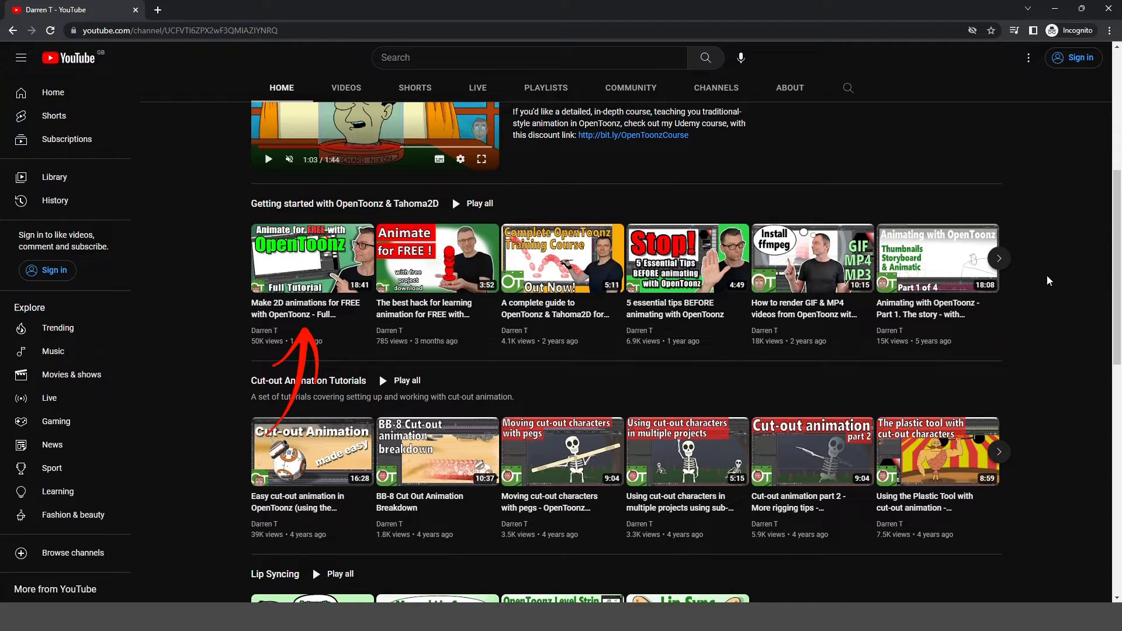
pyautogui.click(312, 258)
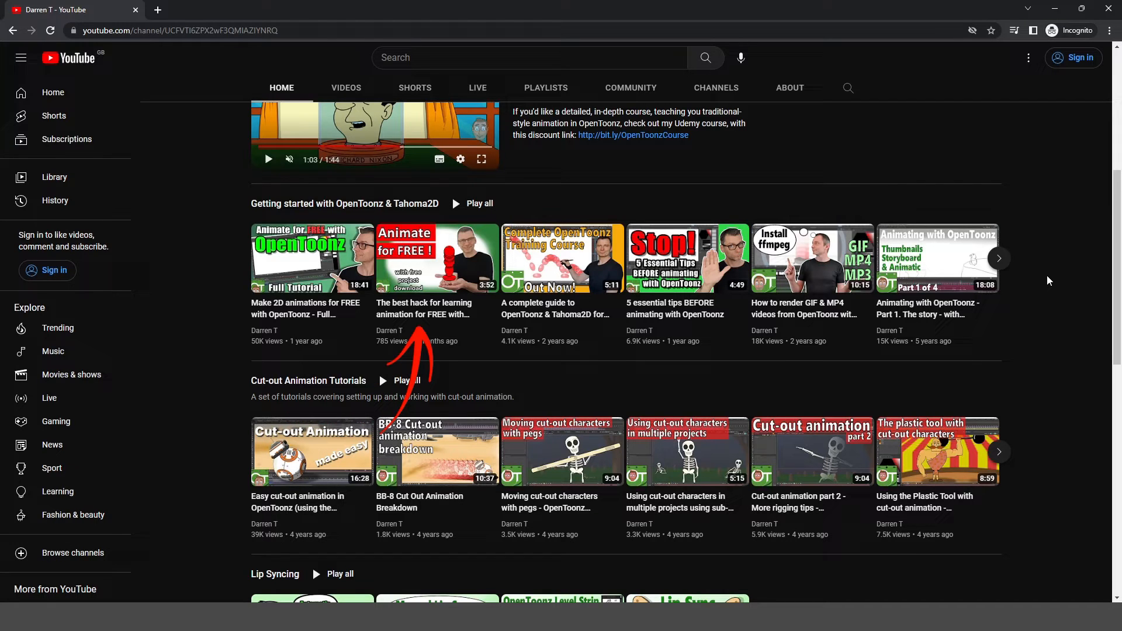
pyautogui.click(437, 257)
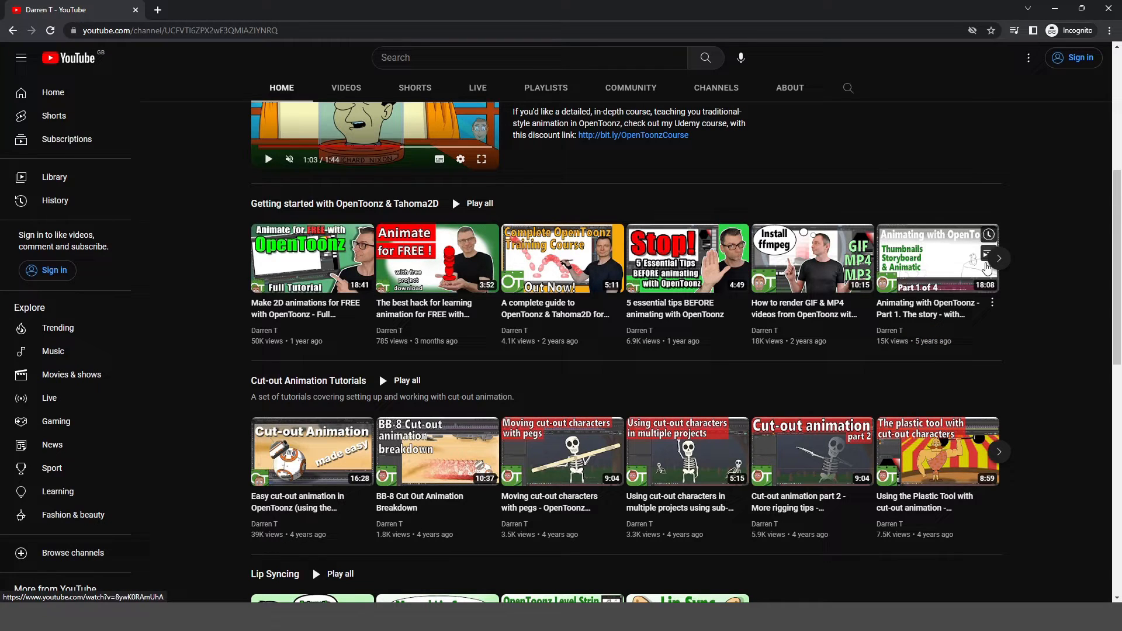
pyautogui.click(929, 259)
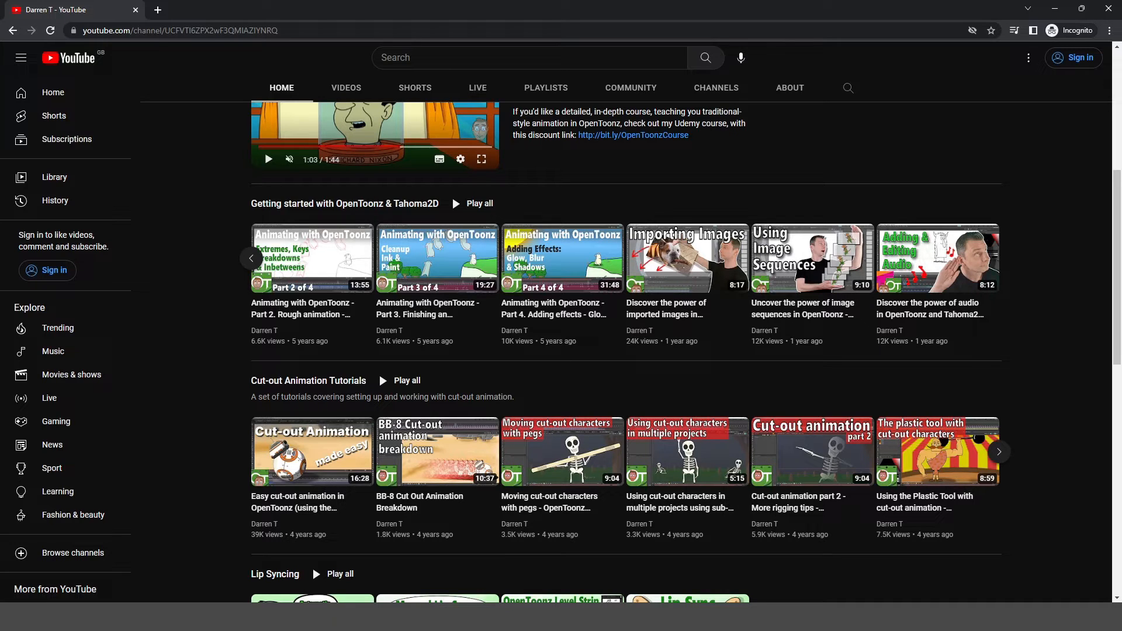
# Scroll down and show more videos on the Cut-out Animation tutorial shelf.
pyautogui.scroll(-3)
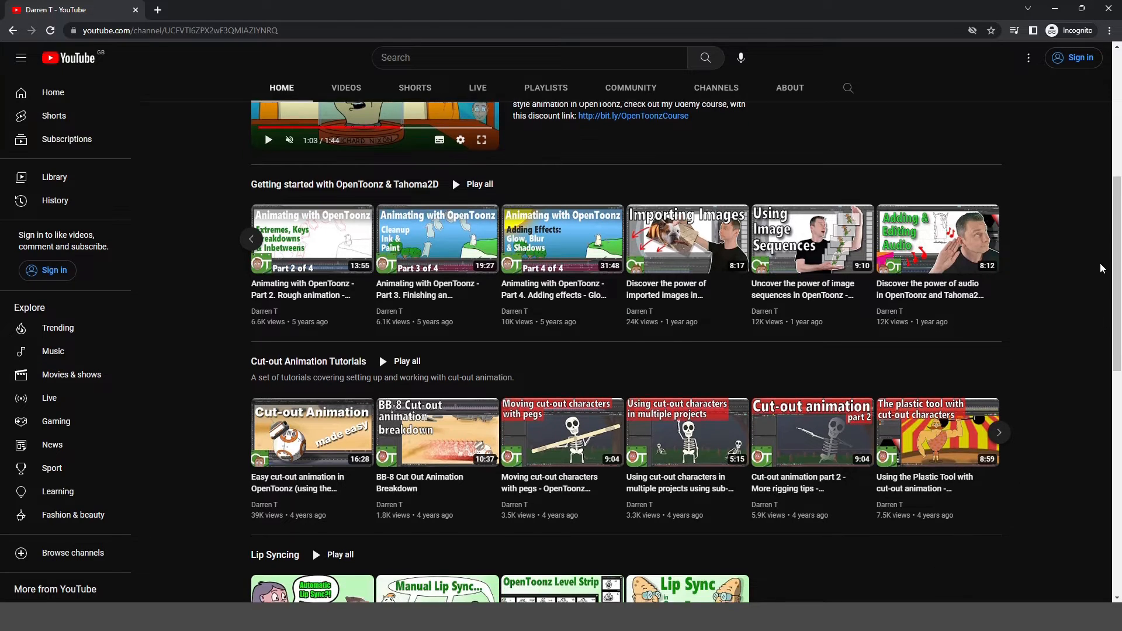
pyautogui.scroll(-3)
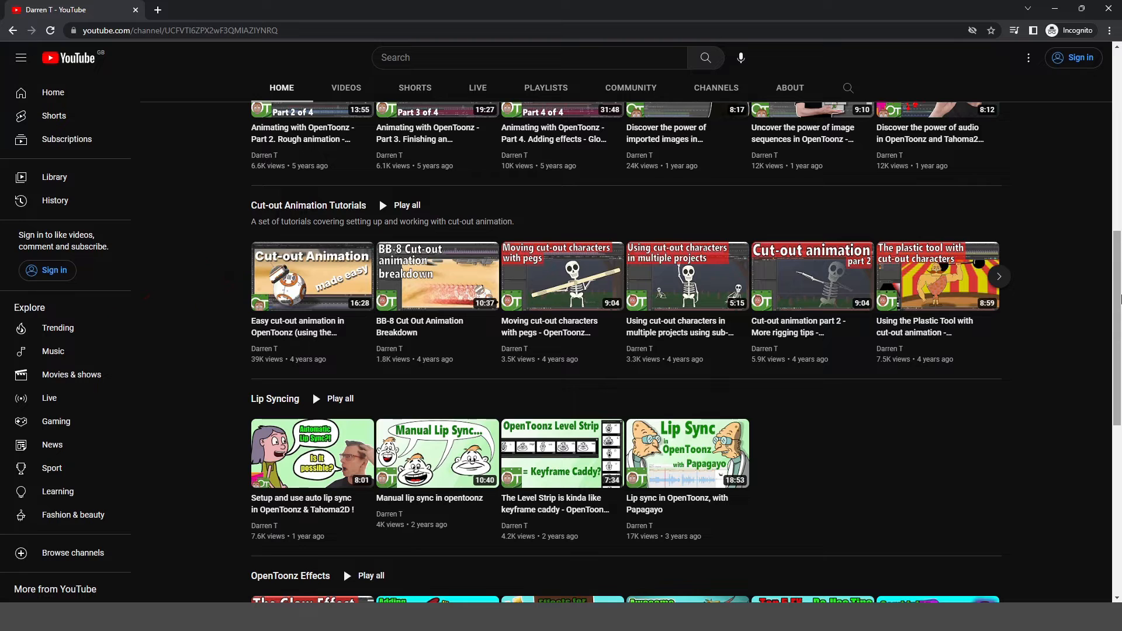
pyautogui.click(312, 276)
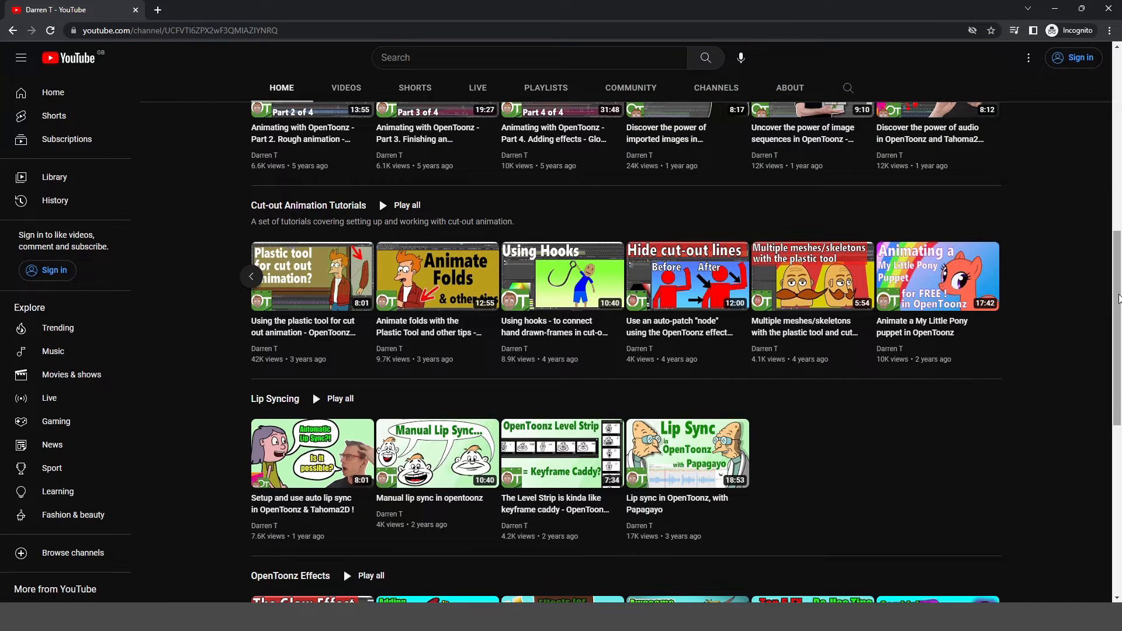
# Show later videos on the OpenToonz Effects shelf, scrolling toward the Auto-Inbetweening playlist.
pyautogui.scroll(-3)
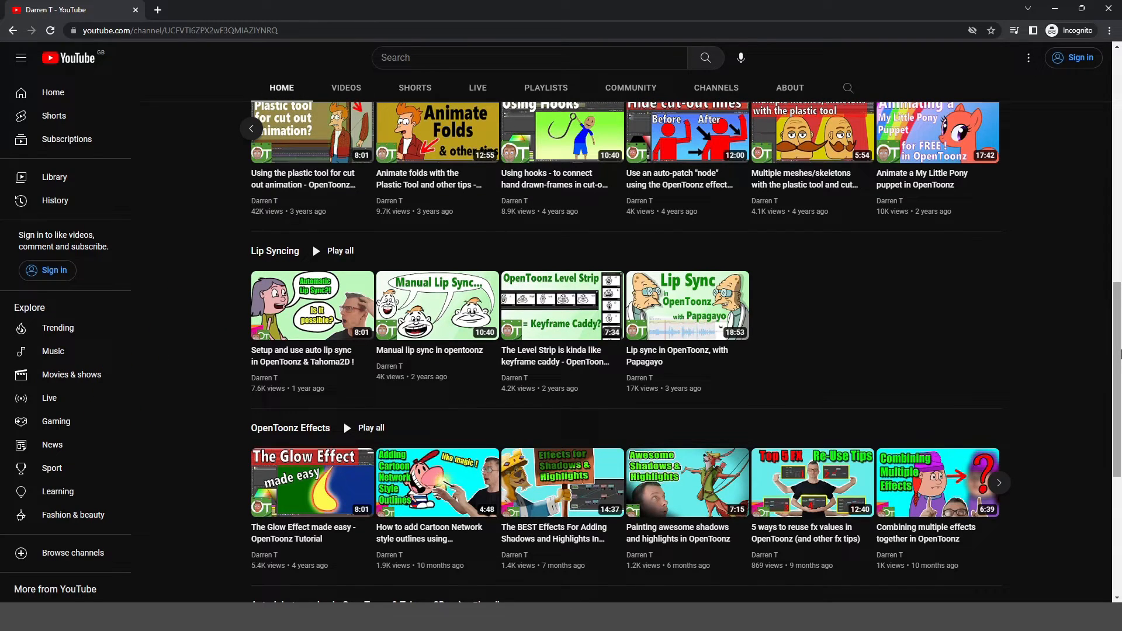
pyautogui.scroll(-3)
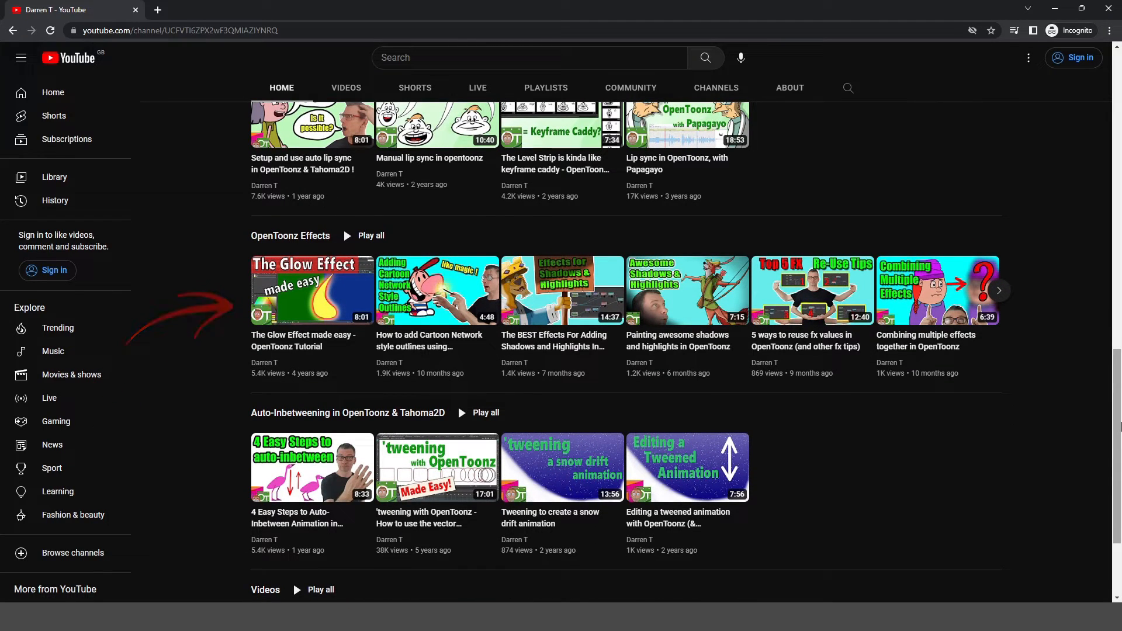
pyautogui.click(999, 290)
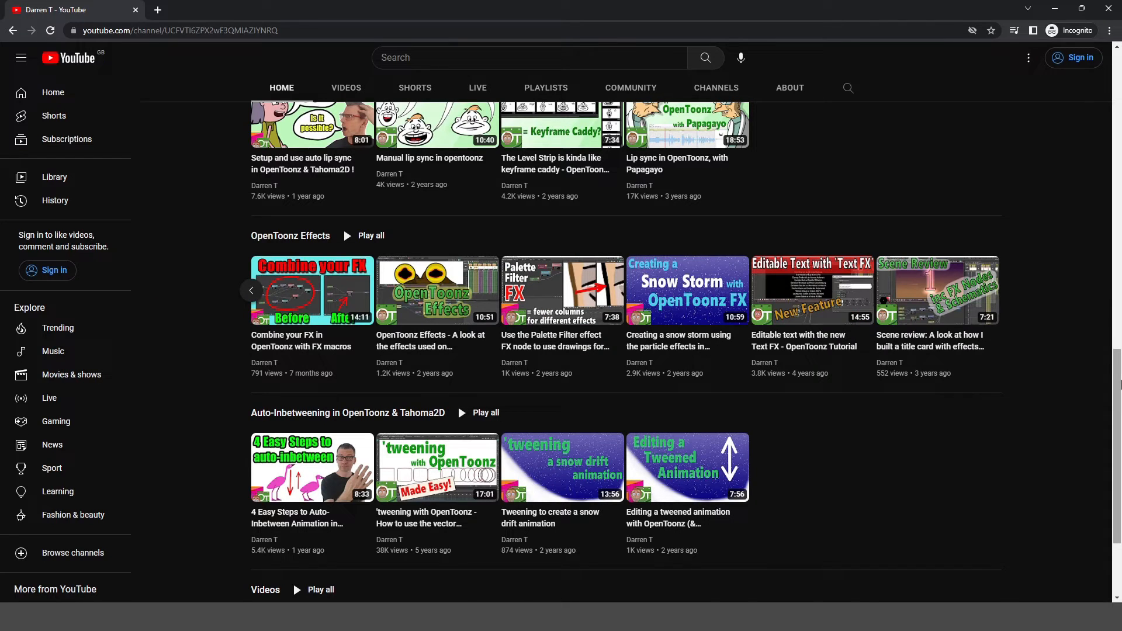
pyautogui.scroll(-3)
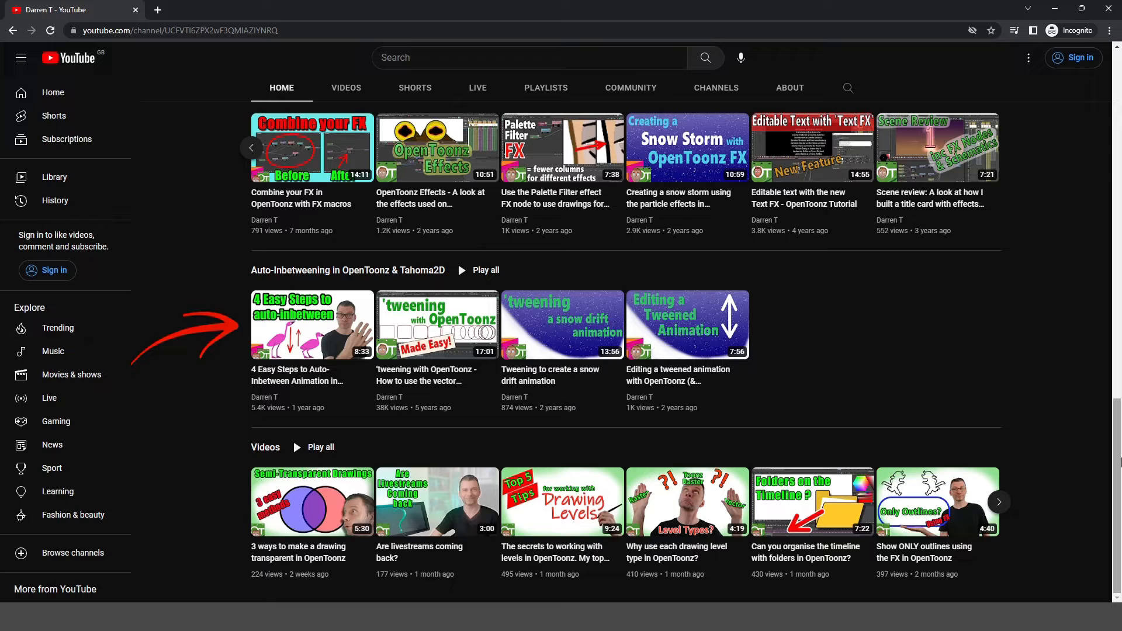
pyautogui.moveTo(947, 378)
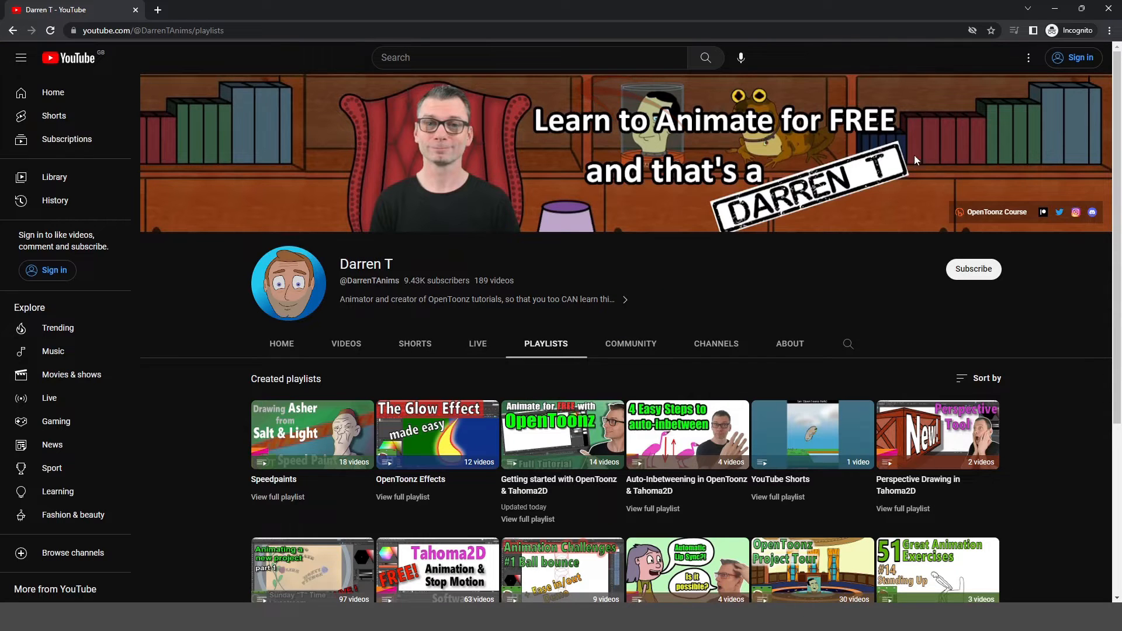
# Switch to the VIDEOS tab and scroll through the Latest uploads grid.
pyautogui.scroll(-3)
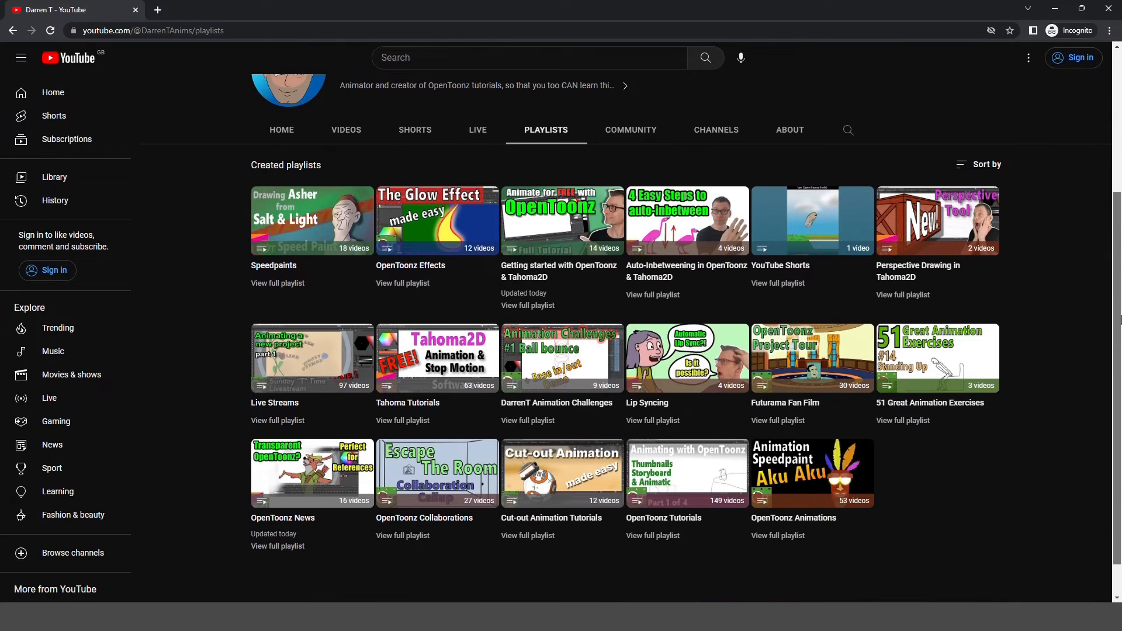
pyautogui.moveTo(1115, 338)
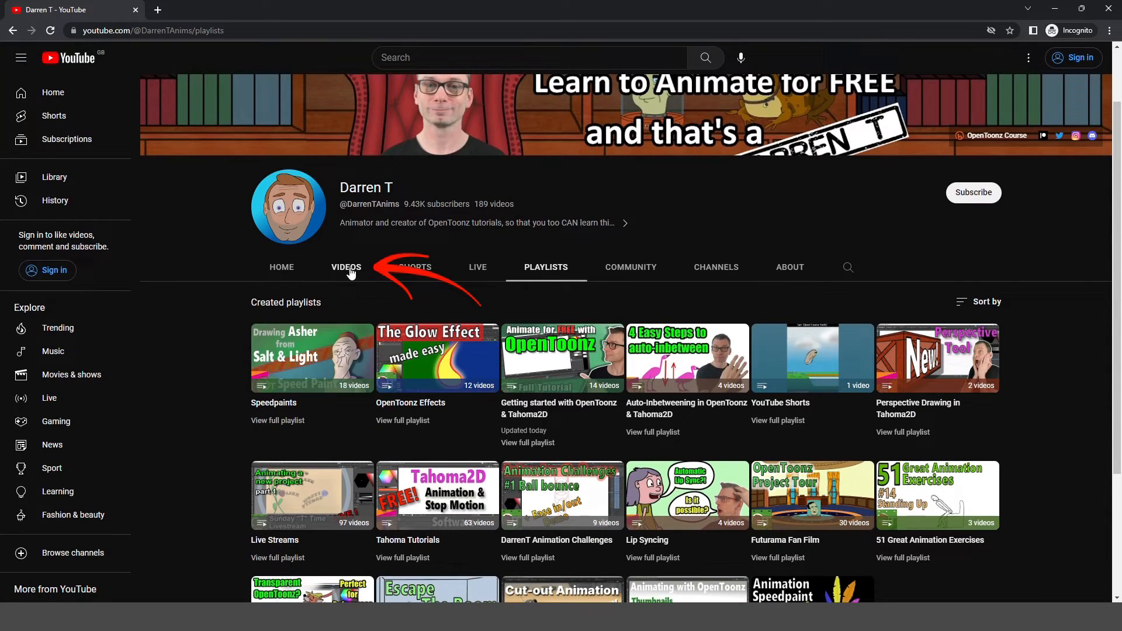
pyautogui.click(346, 268)
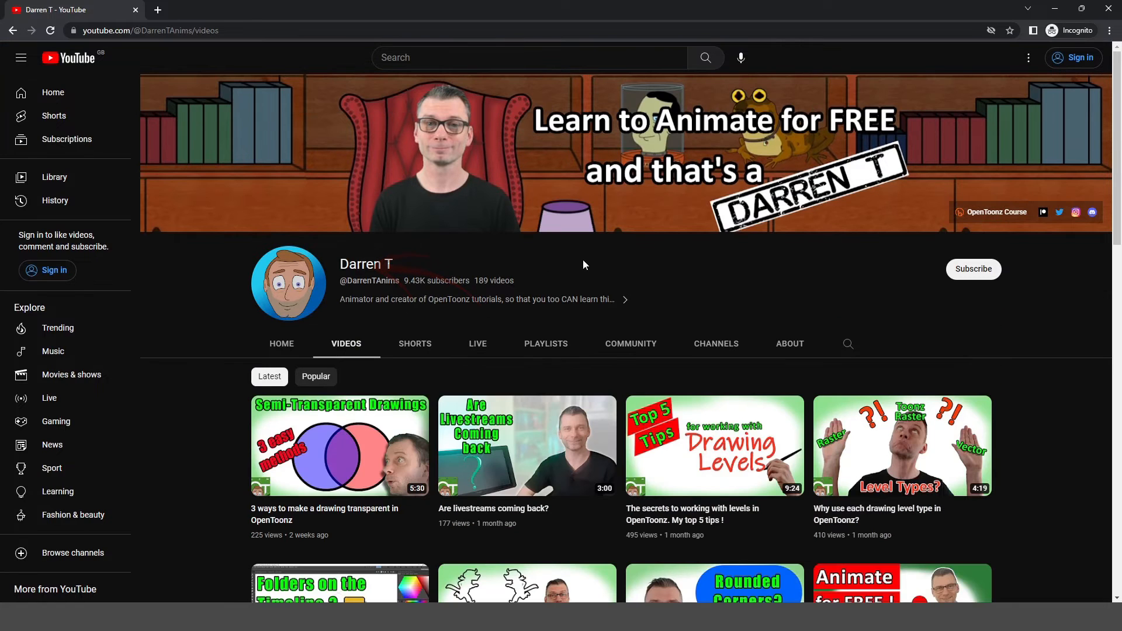
pyautogui.scroll(-3)
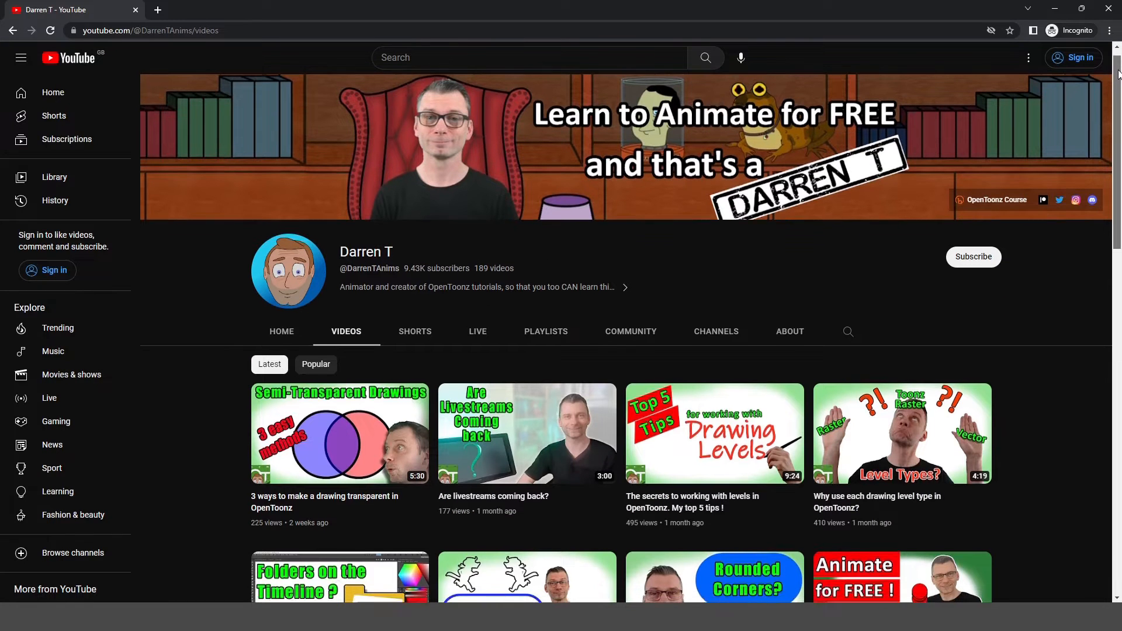
pyautogui.scroll(-3)
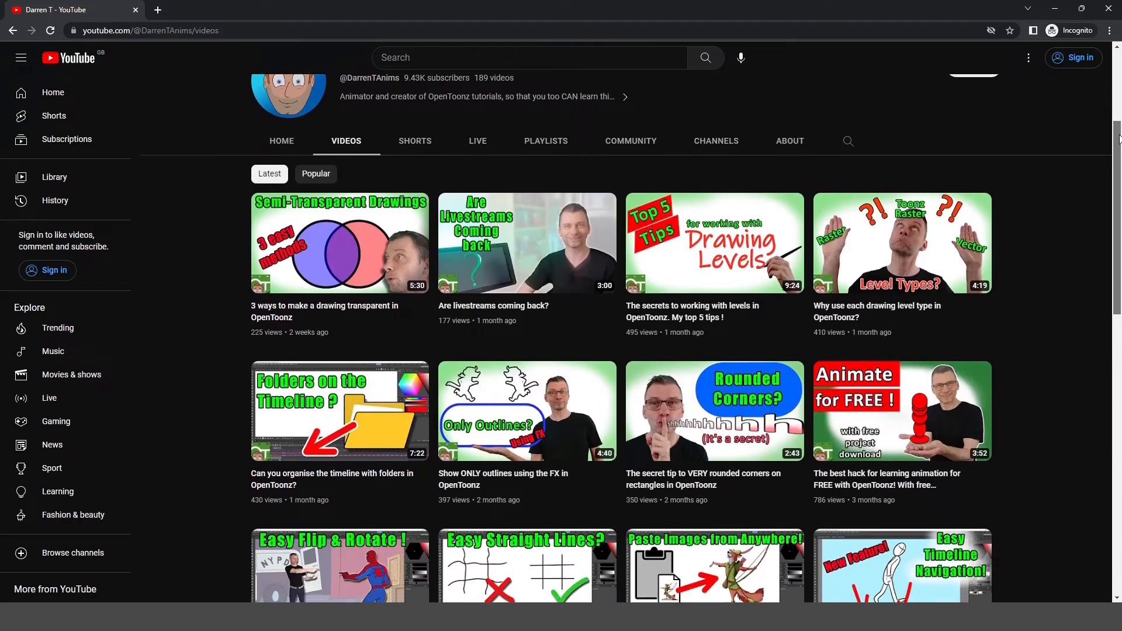
pyautogui.scroll(-3)
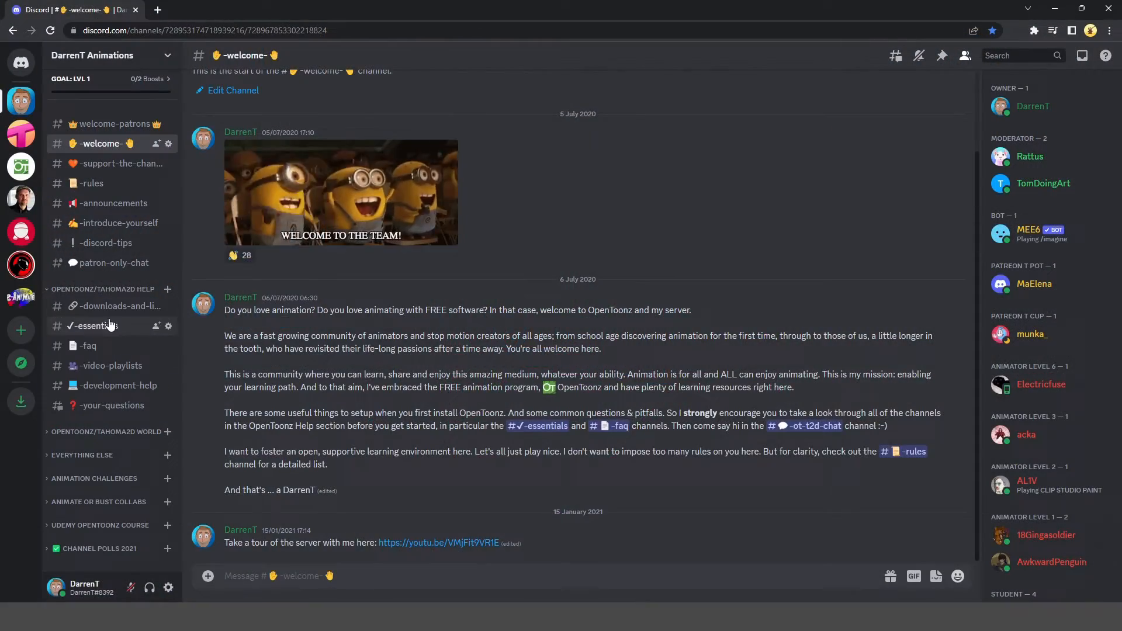
# Browse the #essentials and #faq channels in the OpenToonz/Tahoma2D Help category.
pyautogui.click(94, 325)
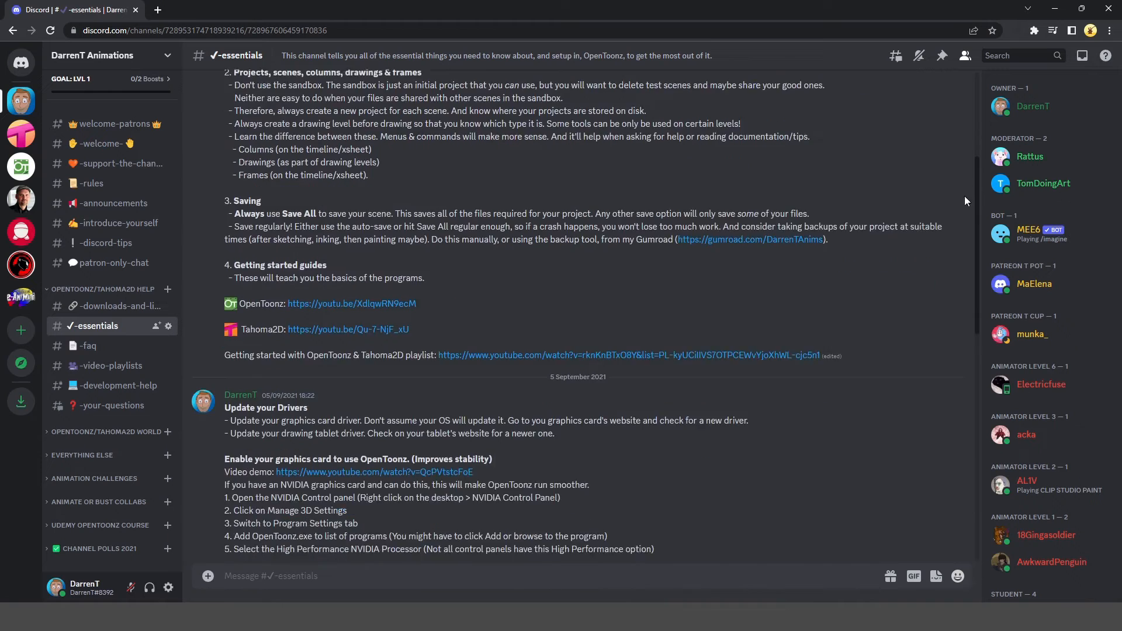
pyautogui.scroll(-3)
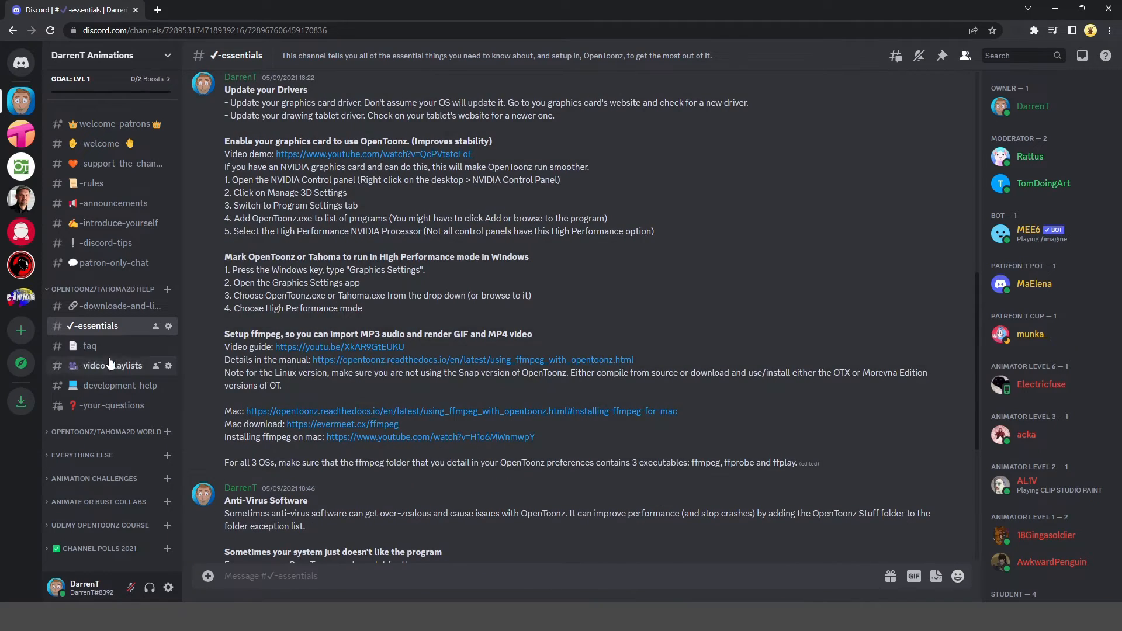
pyautogui.click(88, 346)
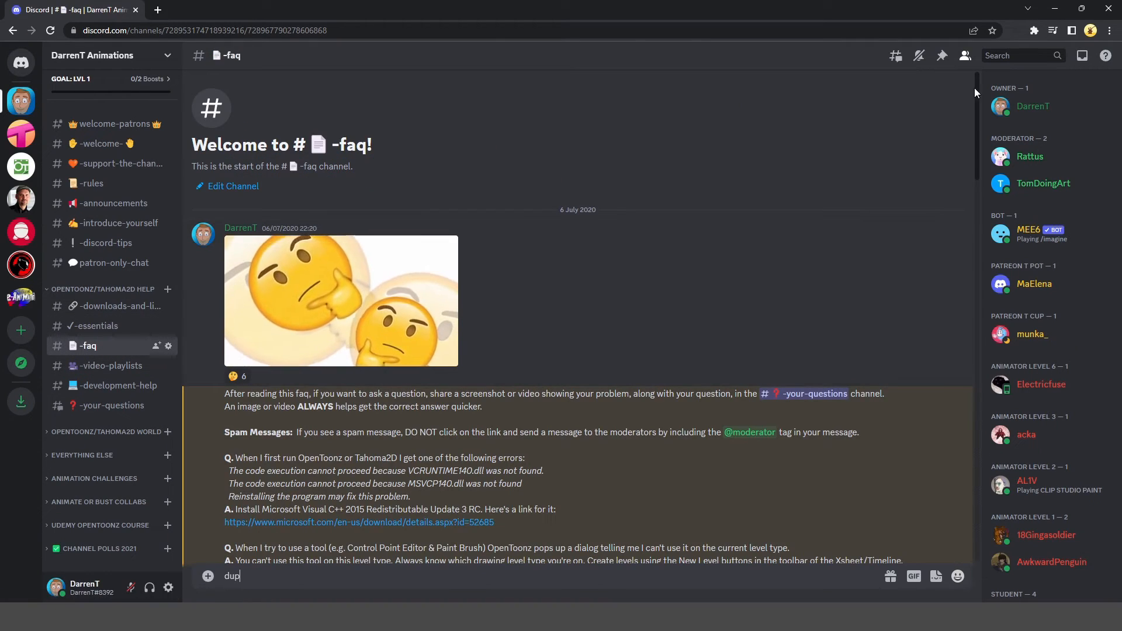
pyautogui.scroll(-3)
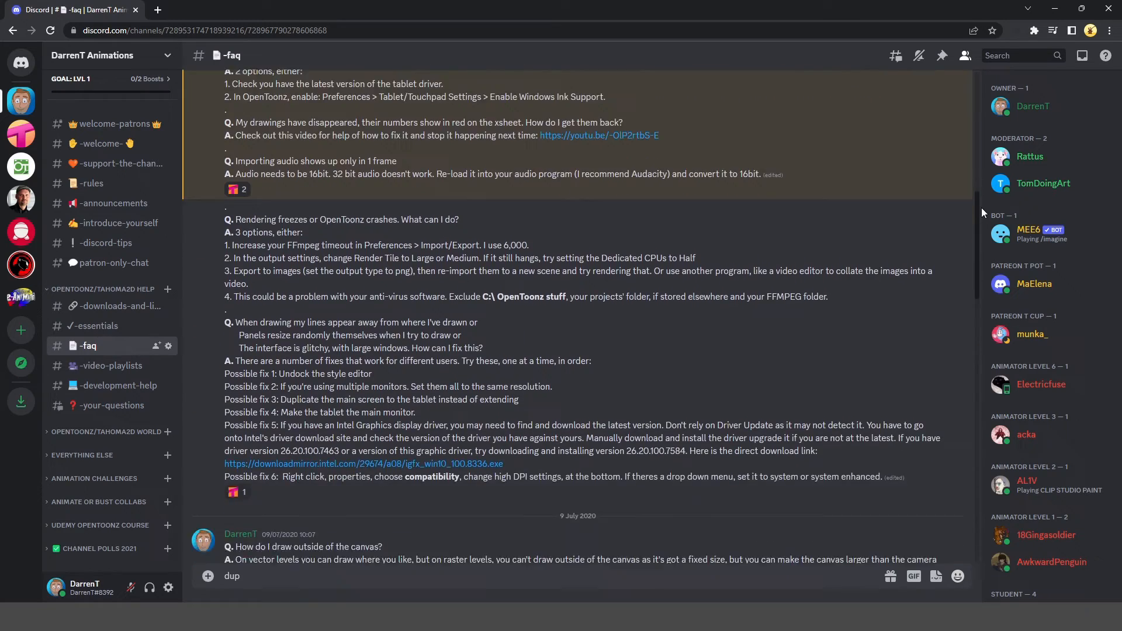
pyautogui.scroll(-3)
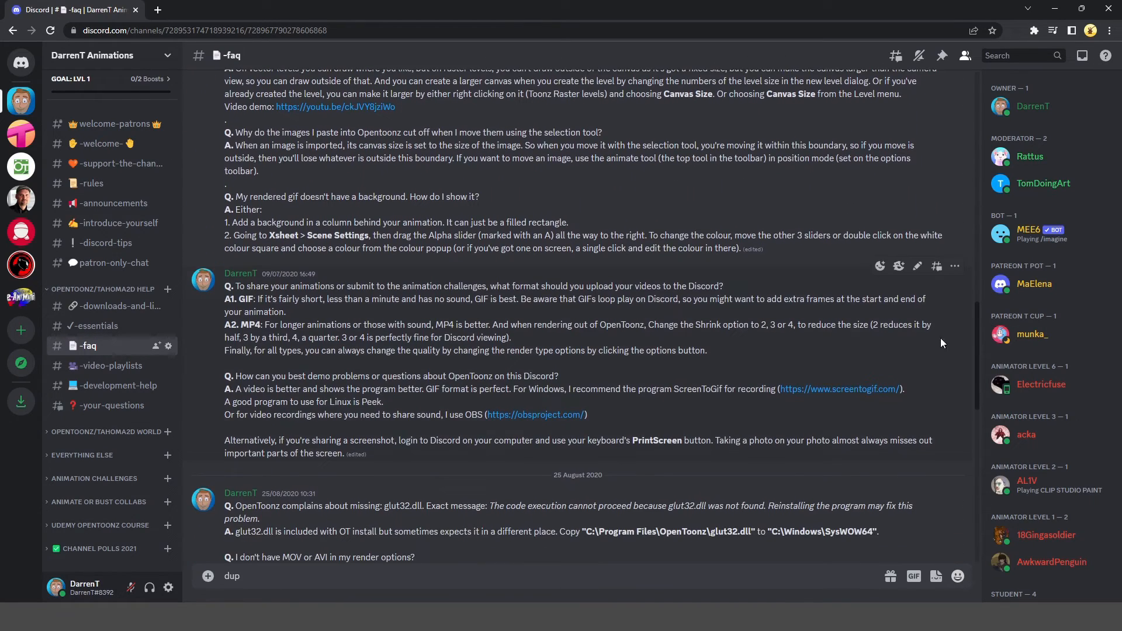
# Scroll the #downloads-and-links channel to its resource posts.
pyautogui.click(112, 306)
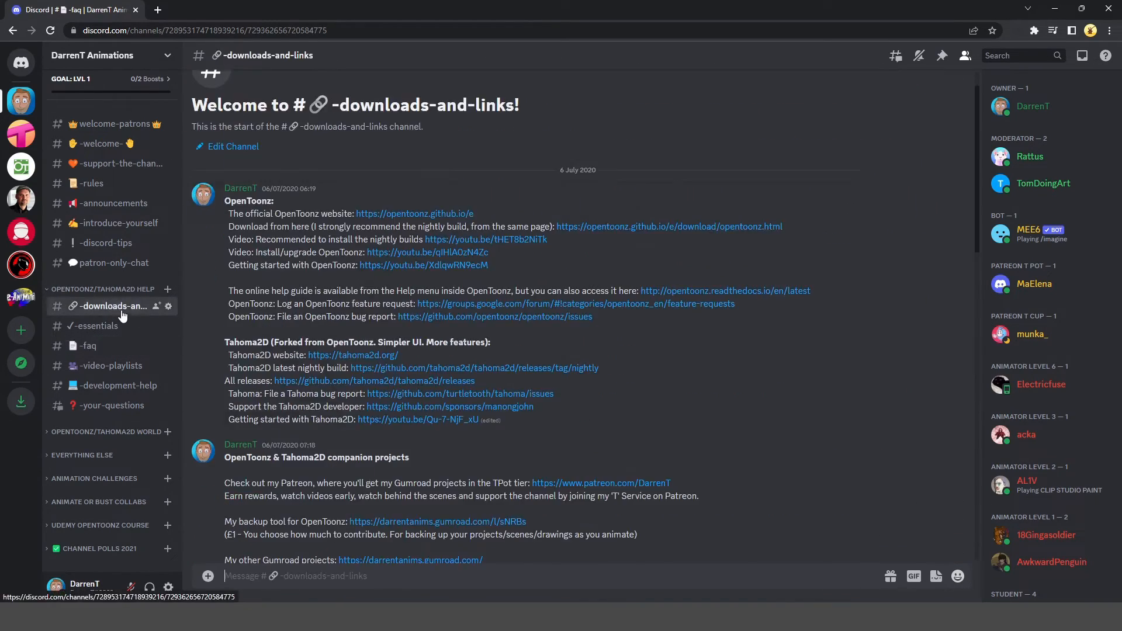
pyautogui.scroll(-3)
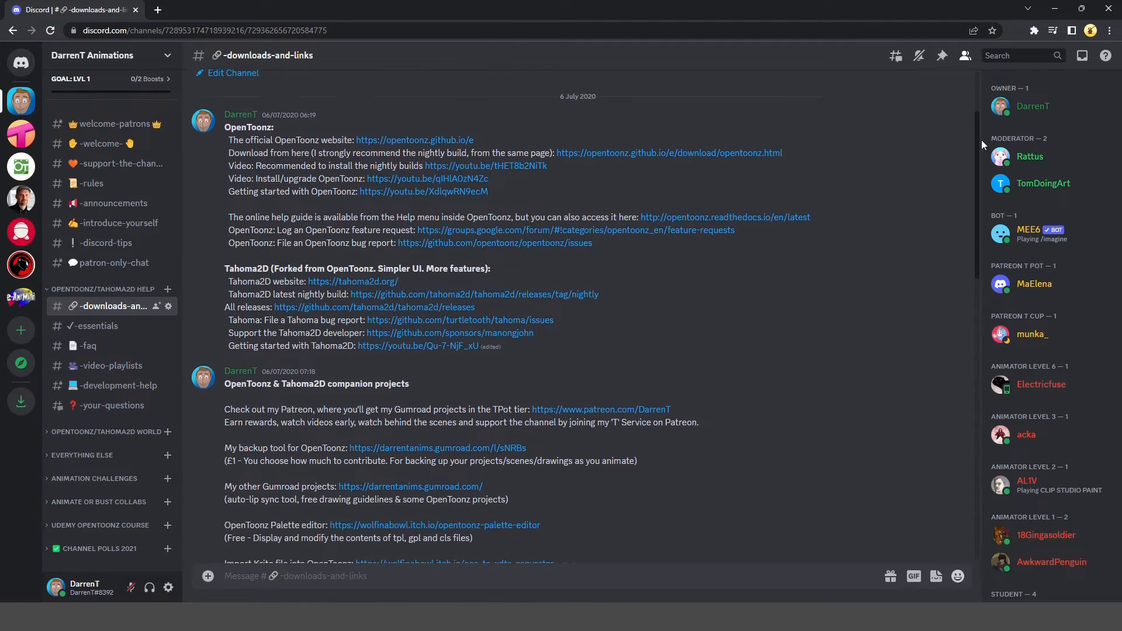
pyautogui.scroll(-3)
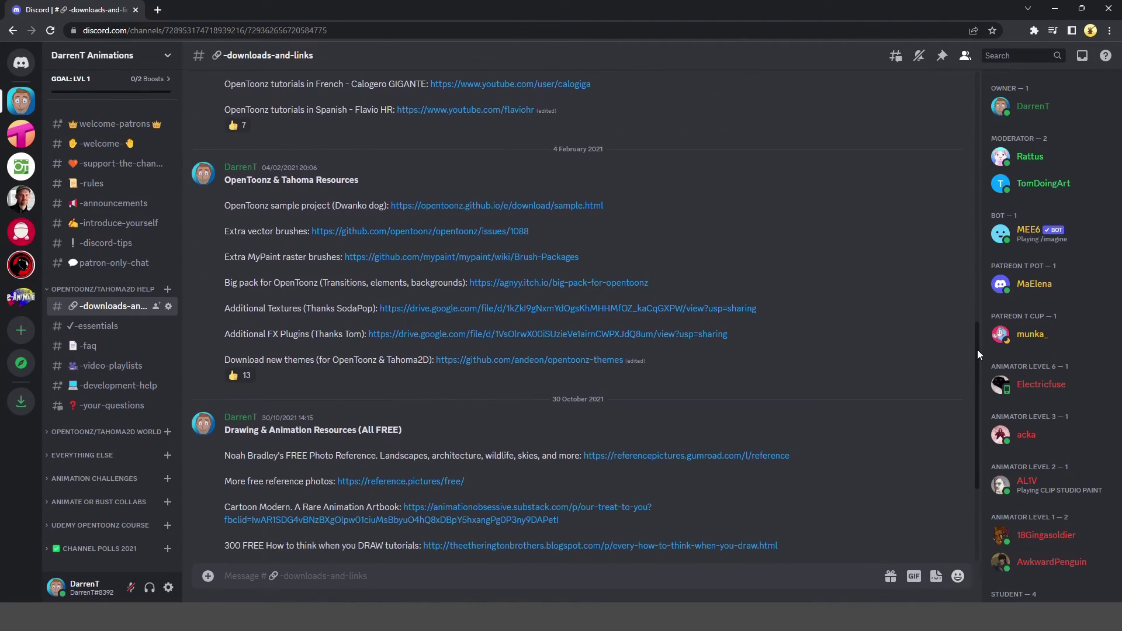